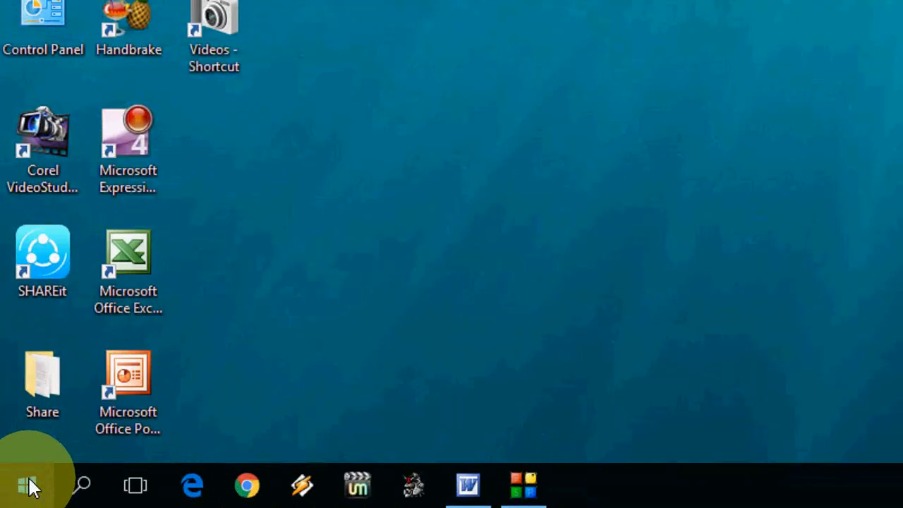
# Launch Windows Settings from the Start menu
pyautogui.click(28, 485)
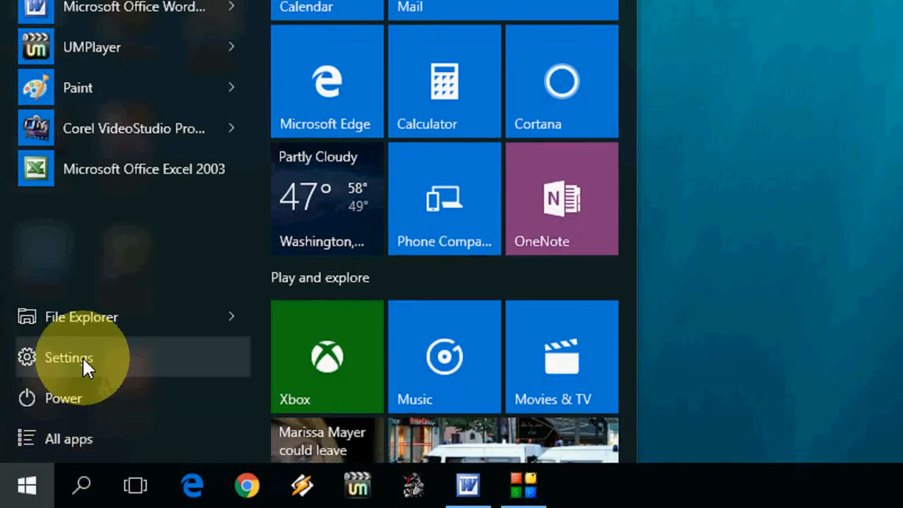
pyautogui.click(67, 358)
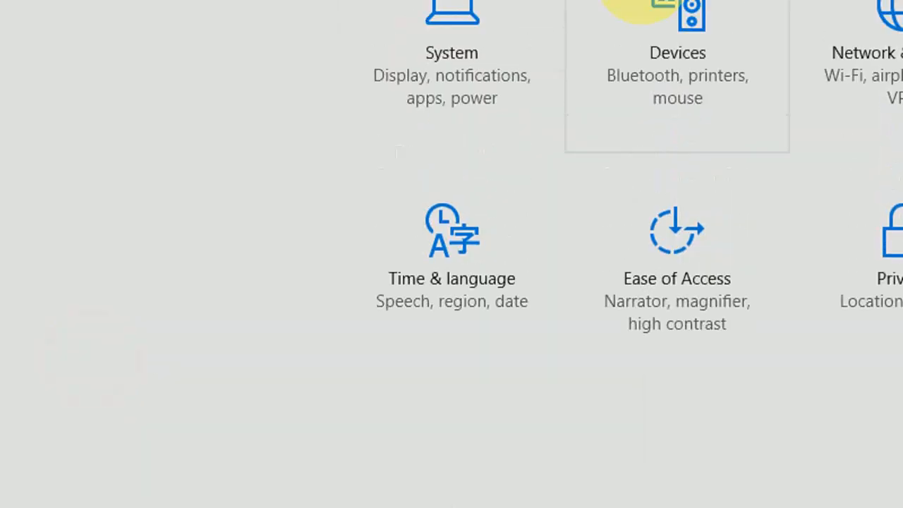
# Go to Devices > Typing to reach the spelling options
pyautogui.click(677, 52)
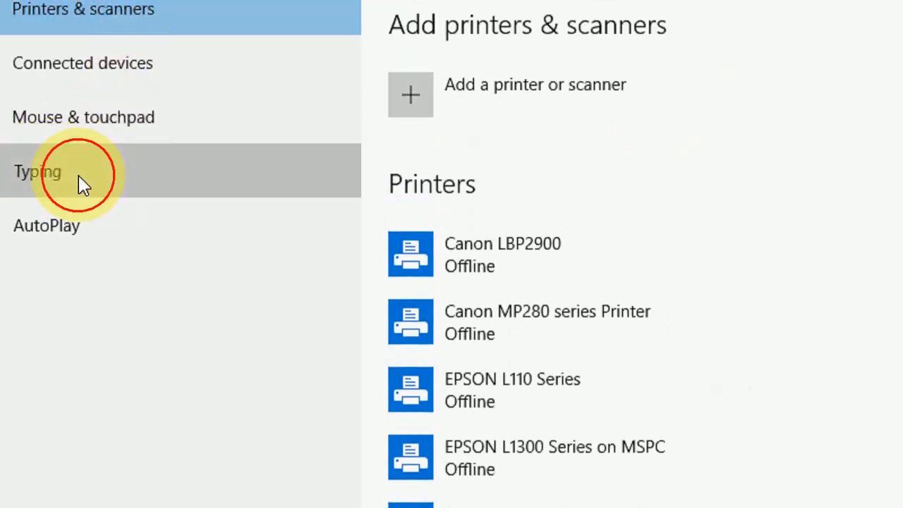
pyautogui.click(37, 172)
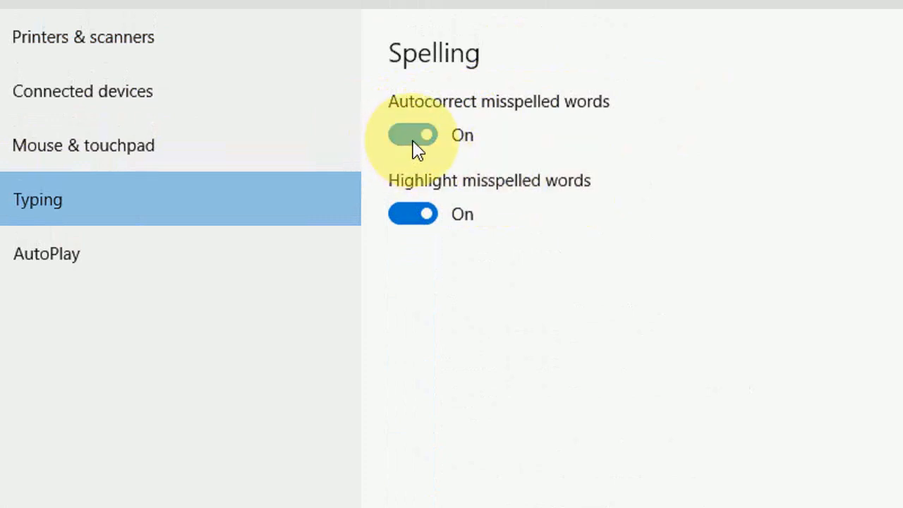
# Switch Autocorrect misspelled words to Off, keeping Highlight misspelled words On
pyautogui.click(412, 134)
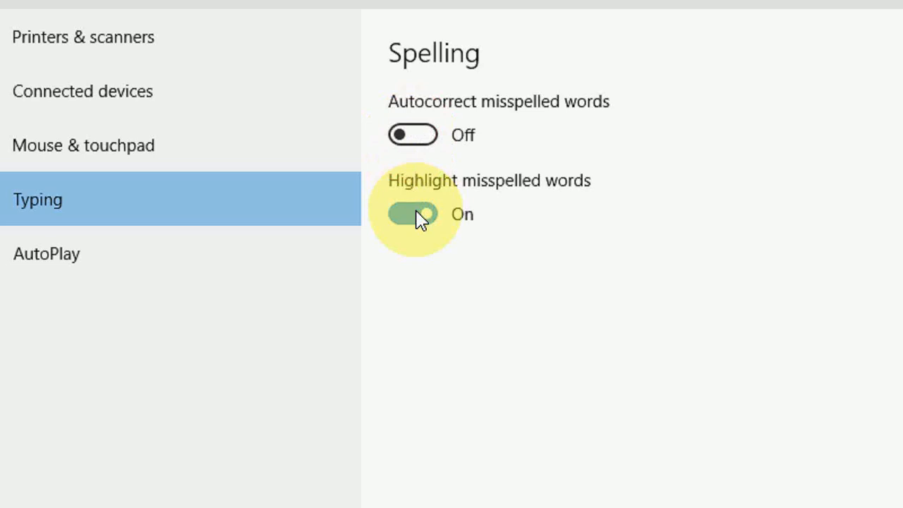
pyautogui.moveTo(423, 191)
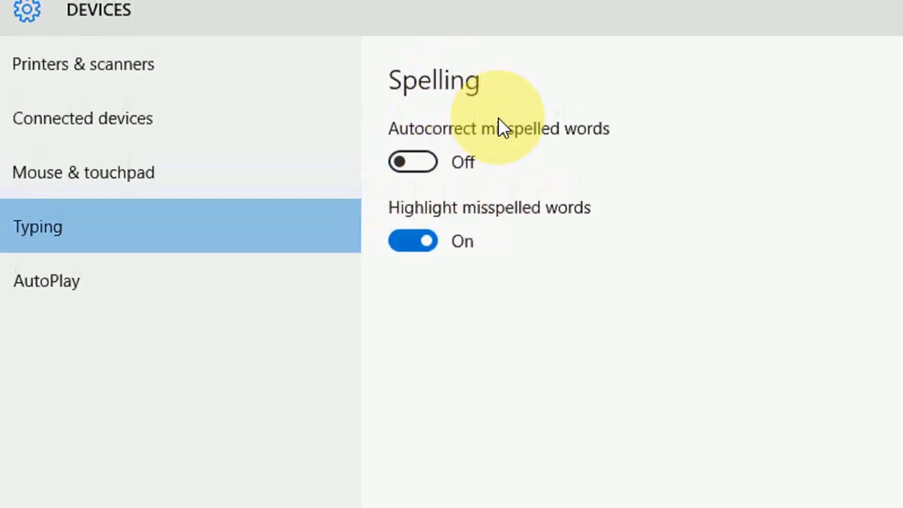
pyautogui.click(413, 161)
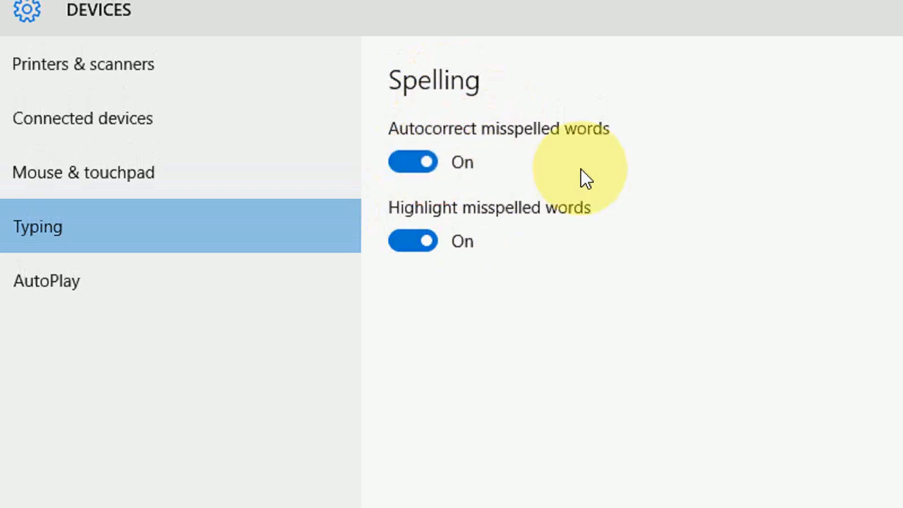
pyautogui.click(413, 161)
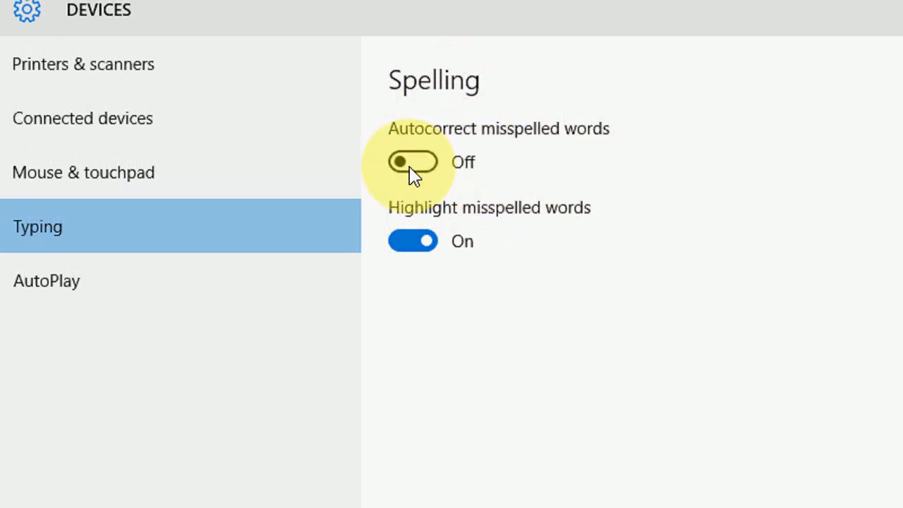